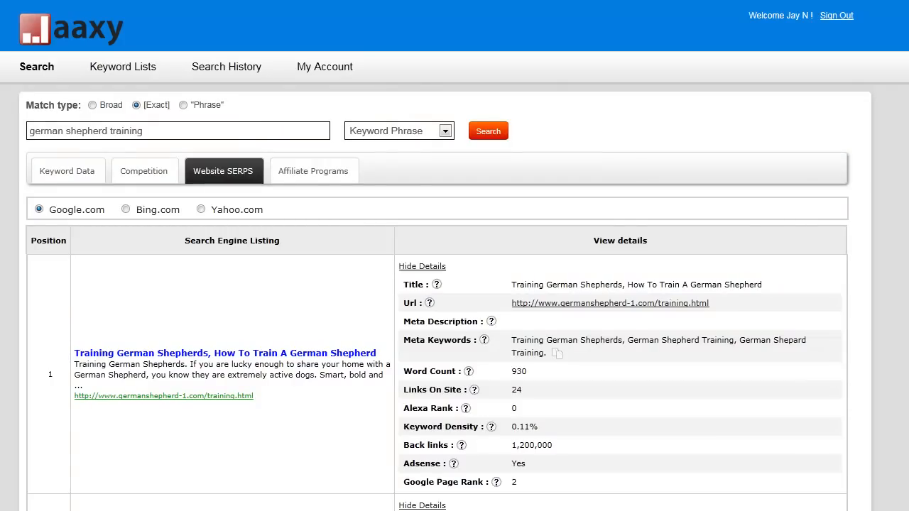
mouse_move(343, 198)
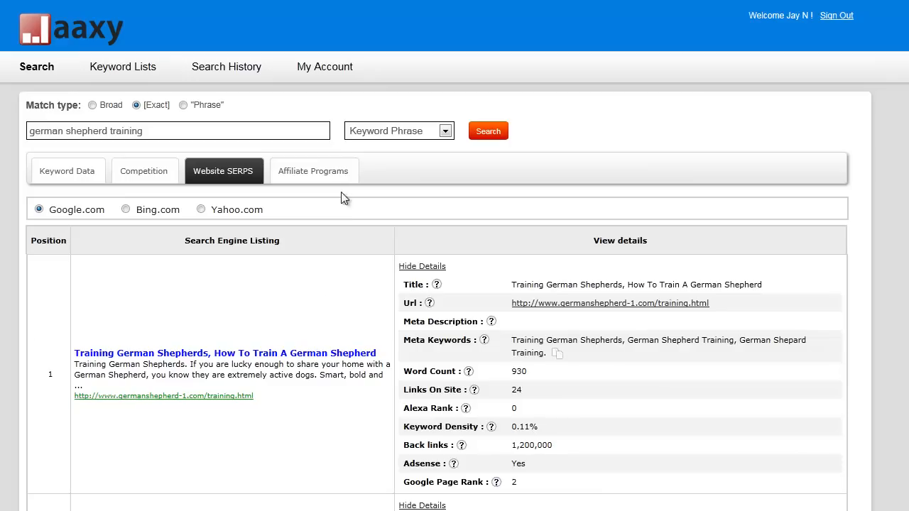
Step: List affiliate programs for 'german shepherd training' from Commission Junction, Zanox and ClickBank, and browse the list
click(178, 131)
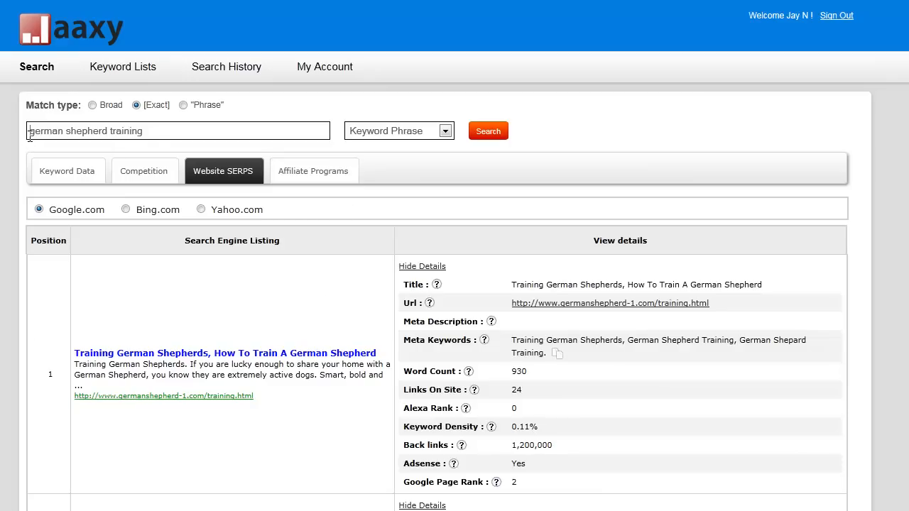
triple_click(177, 130)
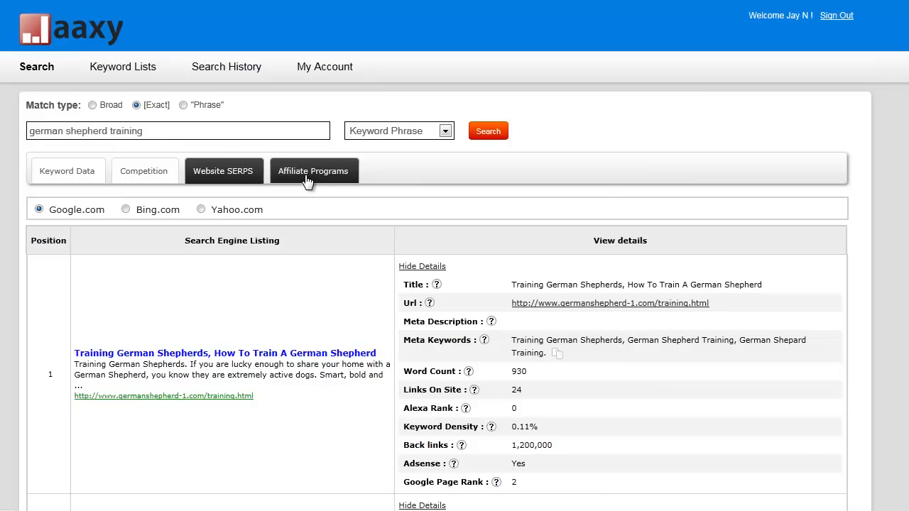
click(313, 171)
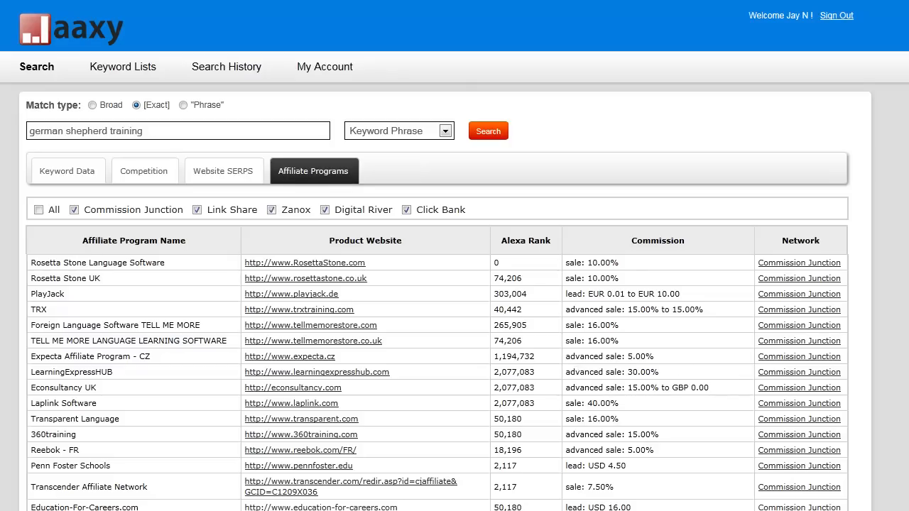
scroll(down, 3)
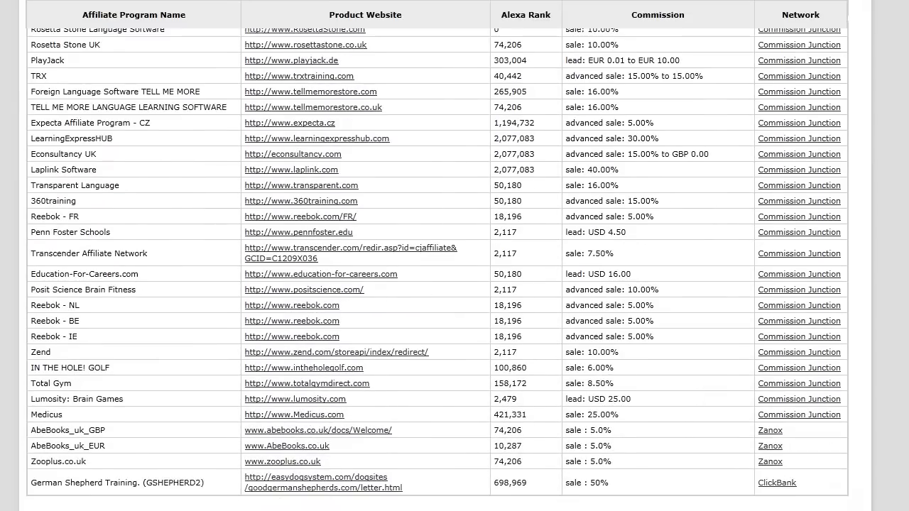
scroll(down, 3)
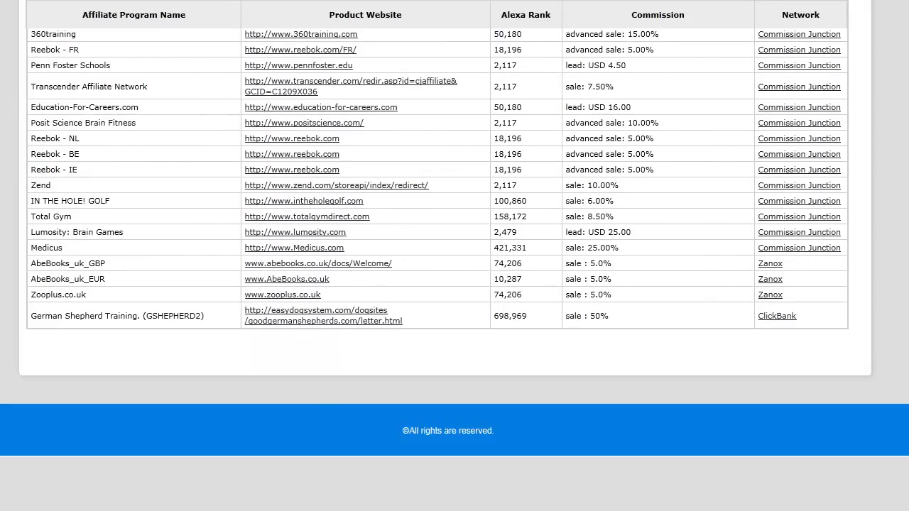
scroll(up, 3)
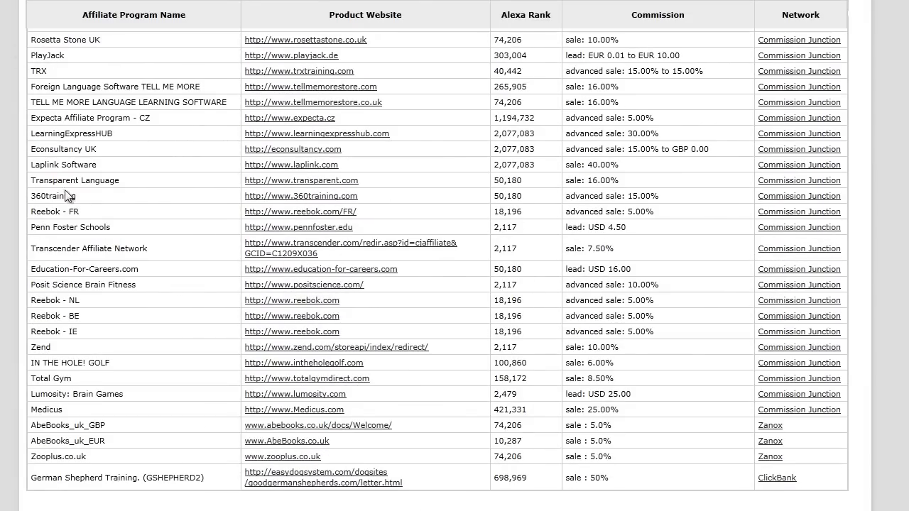
scroll(up, 3)
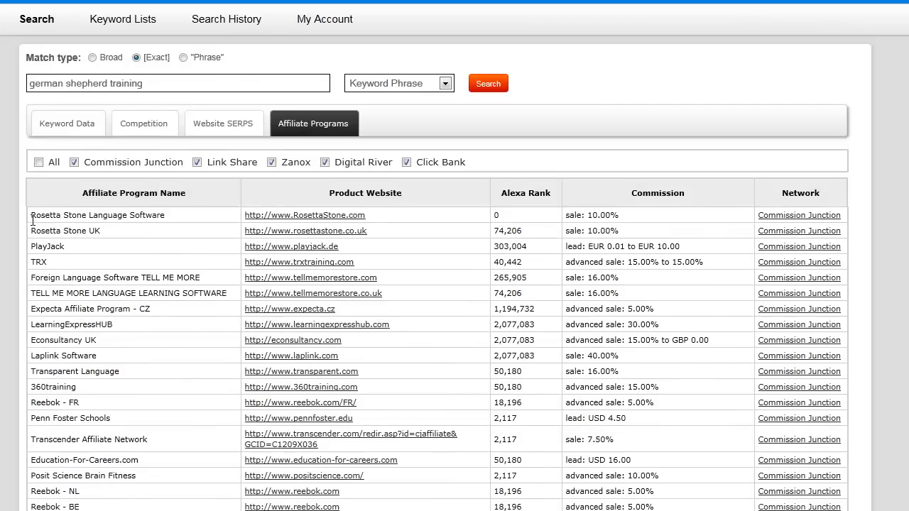
click(178, 83)
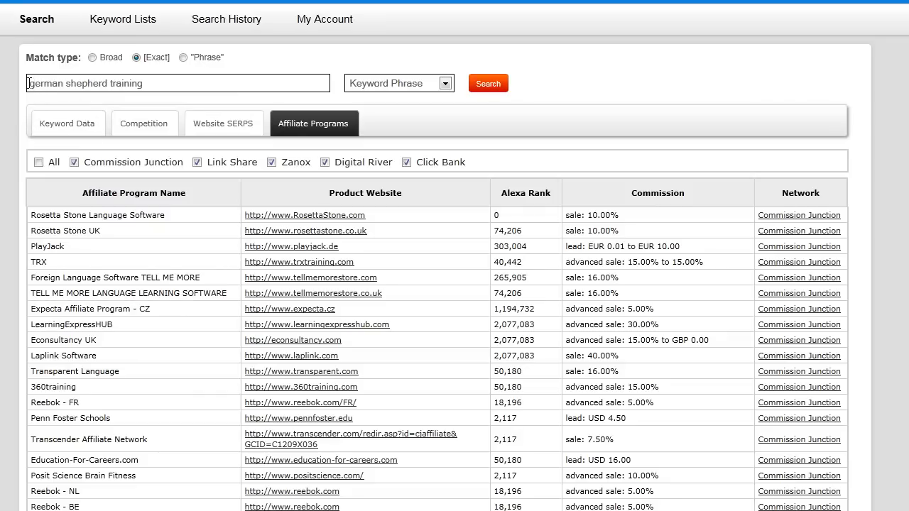
double_click(126, 83)
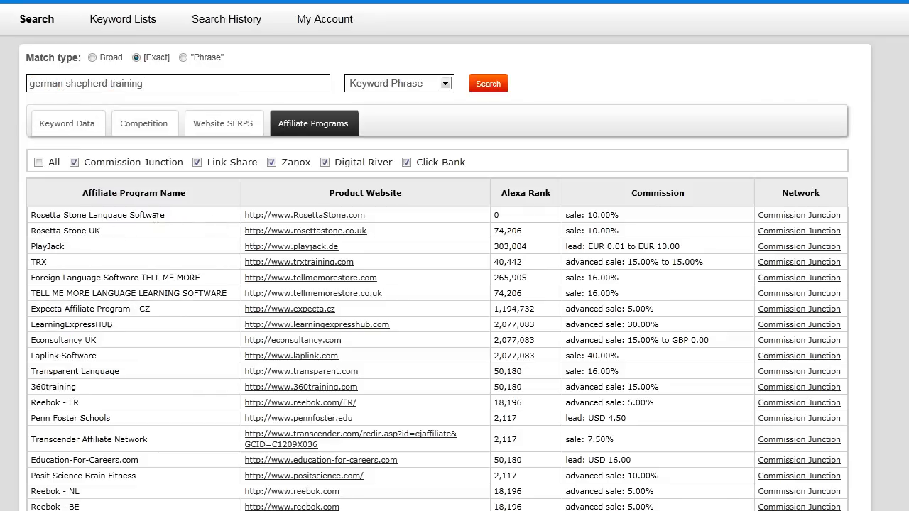
mouse_move(151, 223)
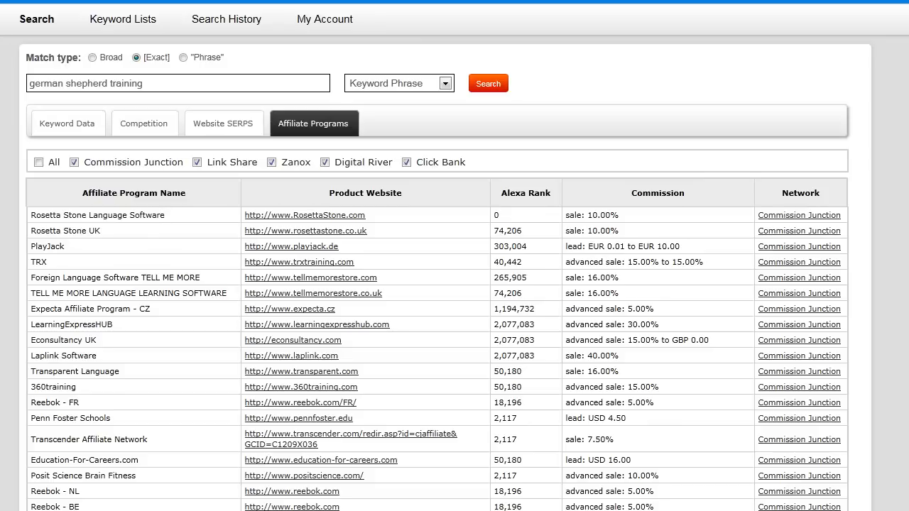
scroll(down, 3)
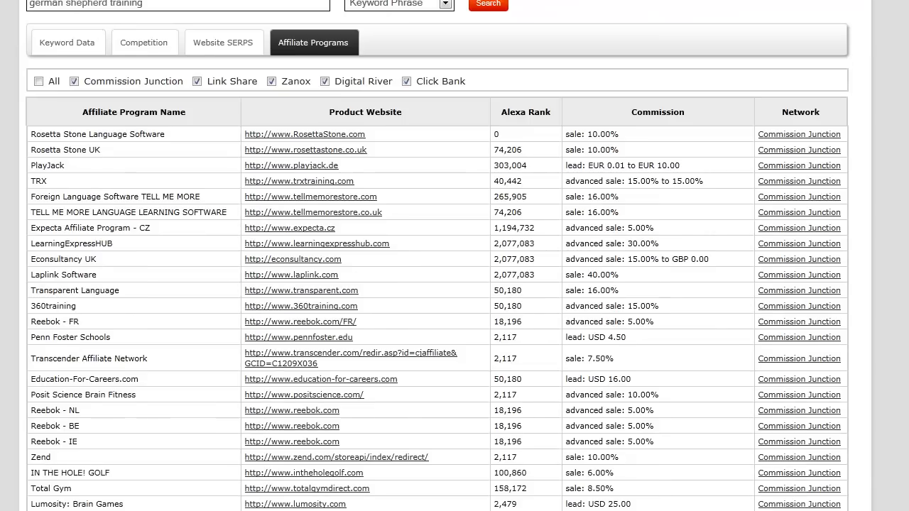
scroll(down, 3)
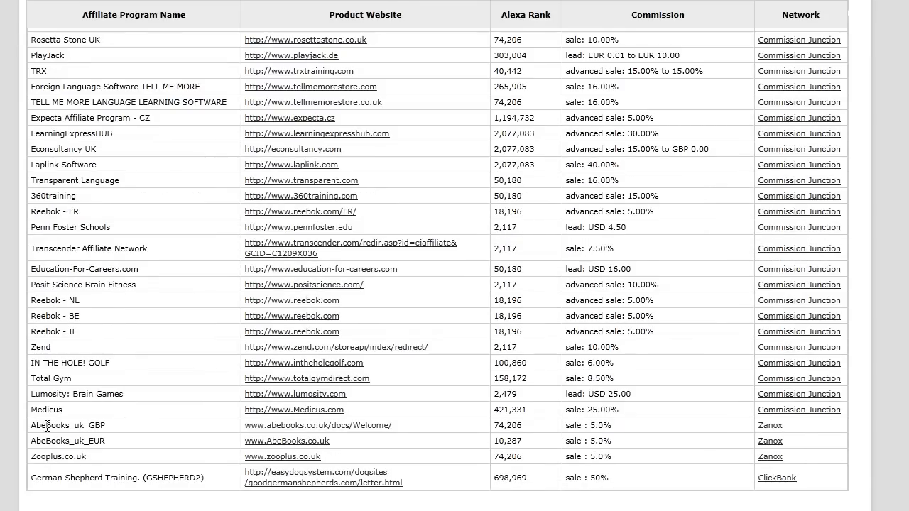
double_click(113, 478)
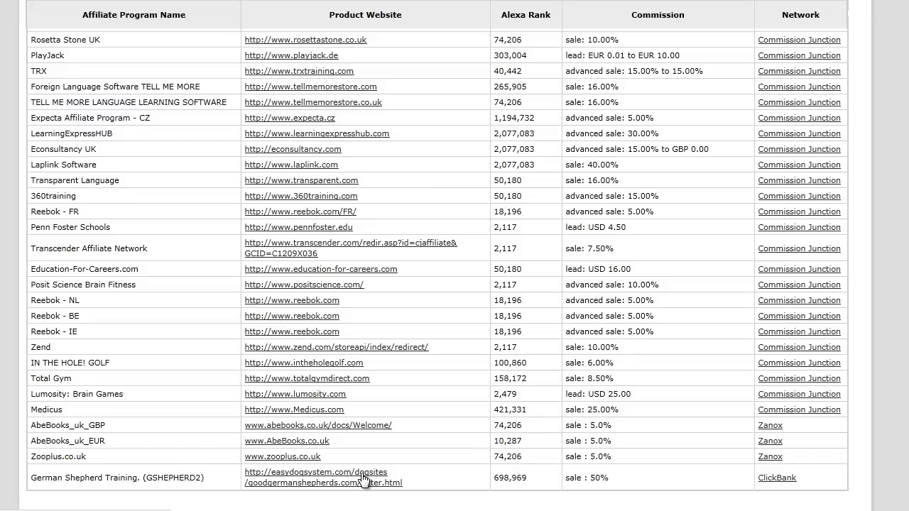
mouse_move(443, 460)
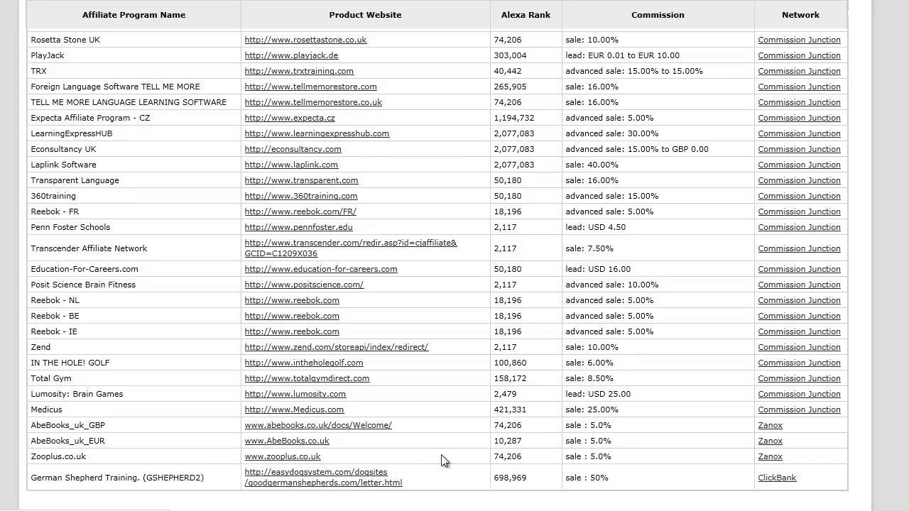